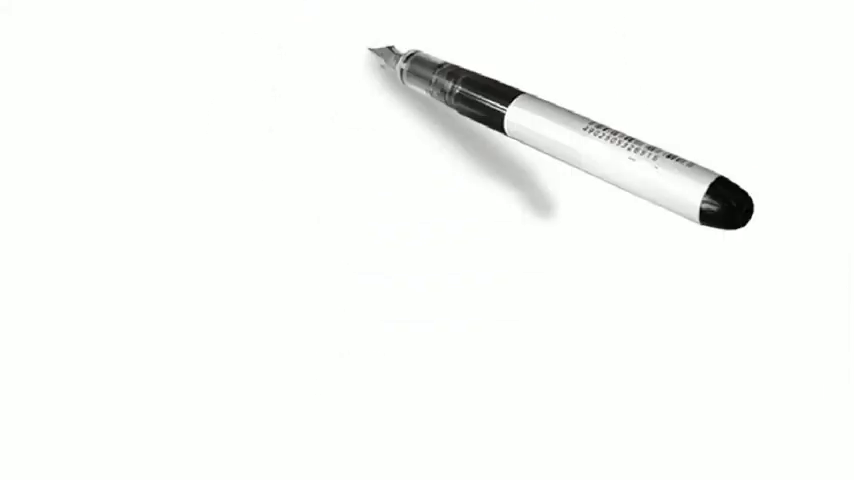
- Trace the t-shirt's right half in black ink: neckline, right sleeve, side and hem
{"action": "left_click_drag", "start_coordinate": [380, 50], "coordinate": [430, 430]}
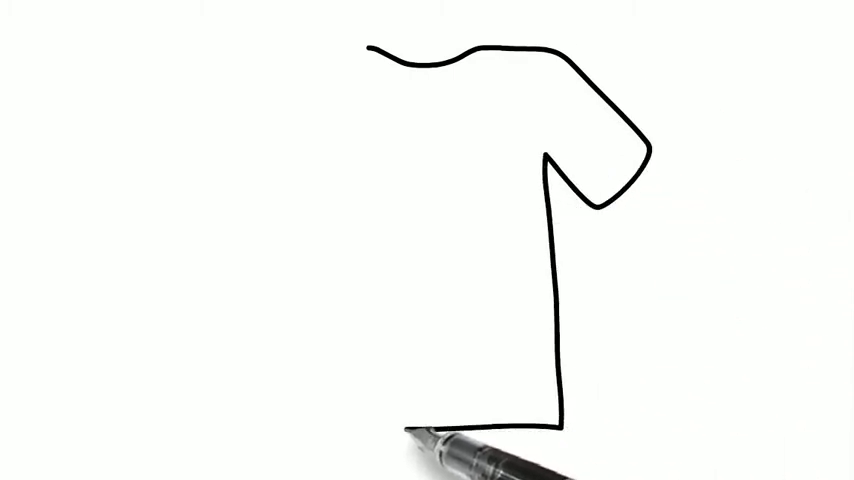